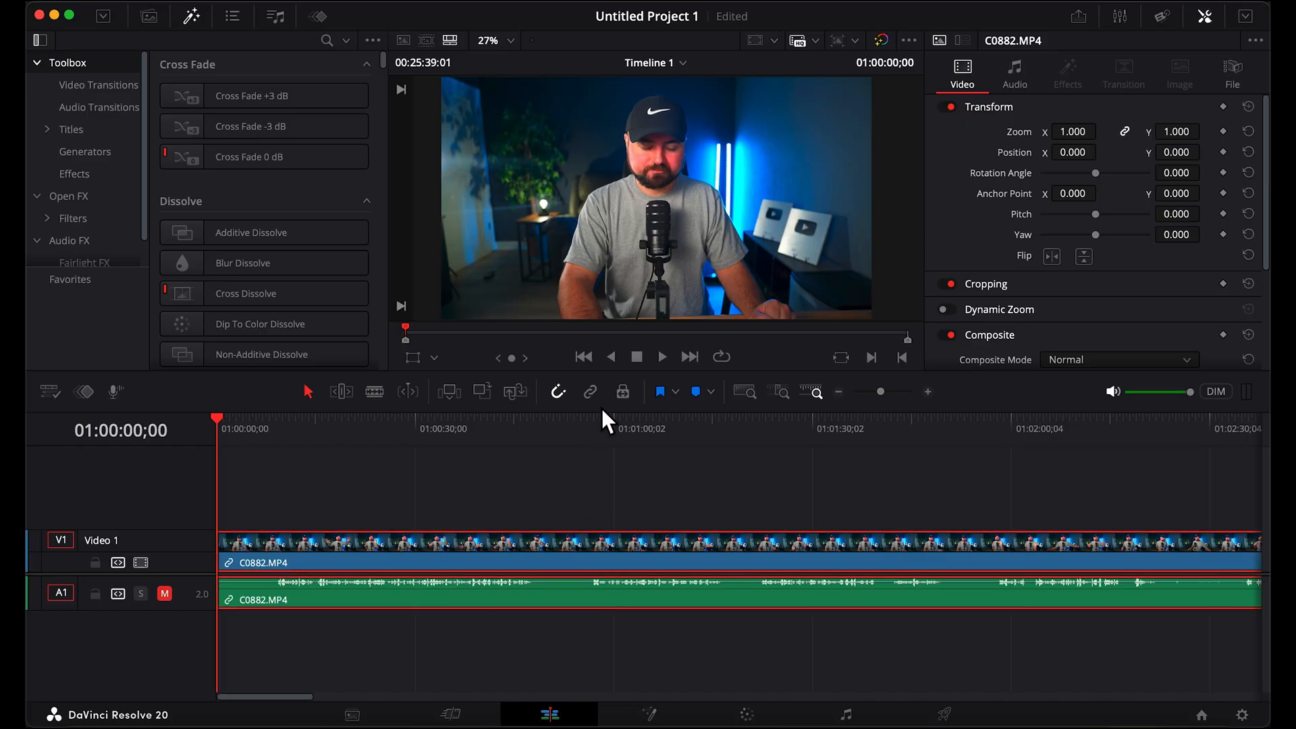
mouse_move(590, 392)
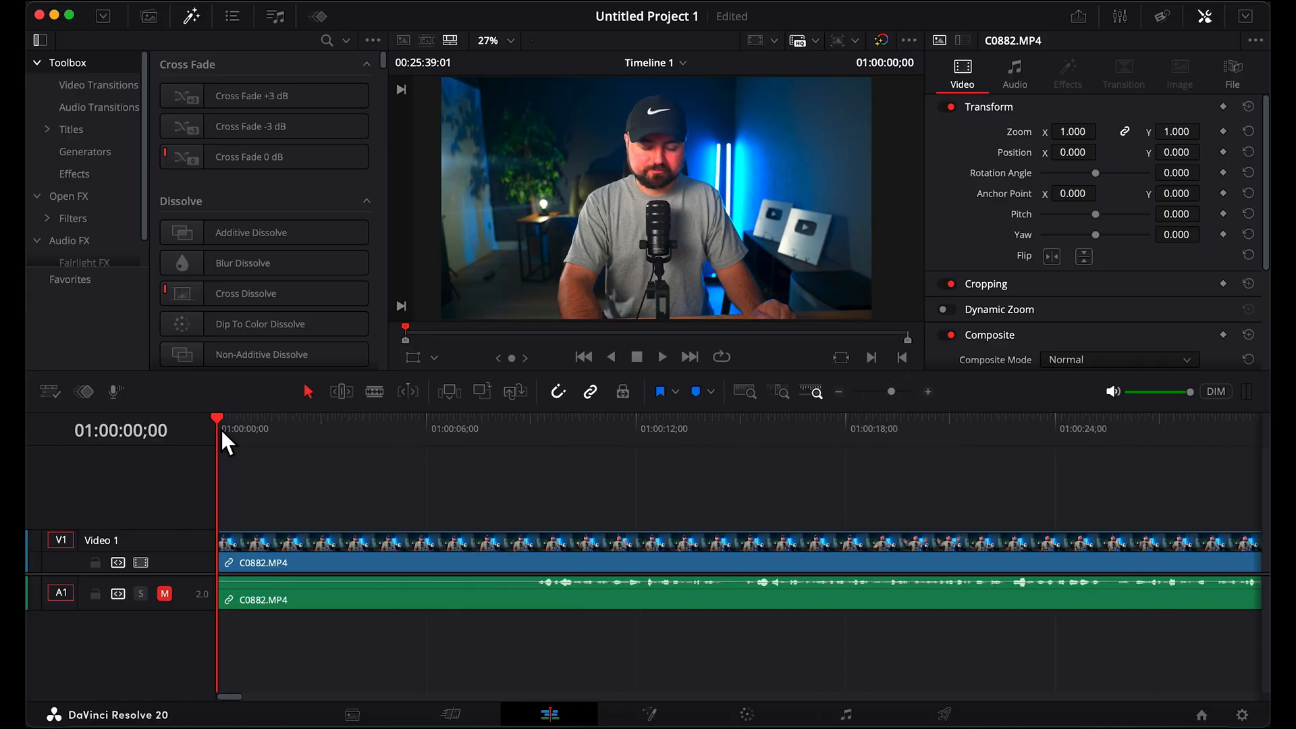
Cut C0882.MP4 video and audio at 01:00:09;03 and select the silent opening piece
click(405, 431)
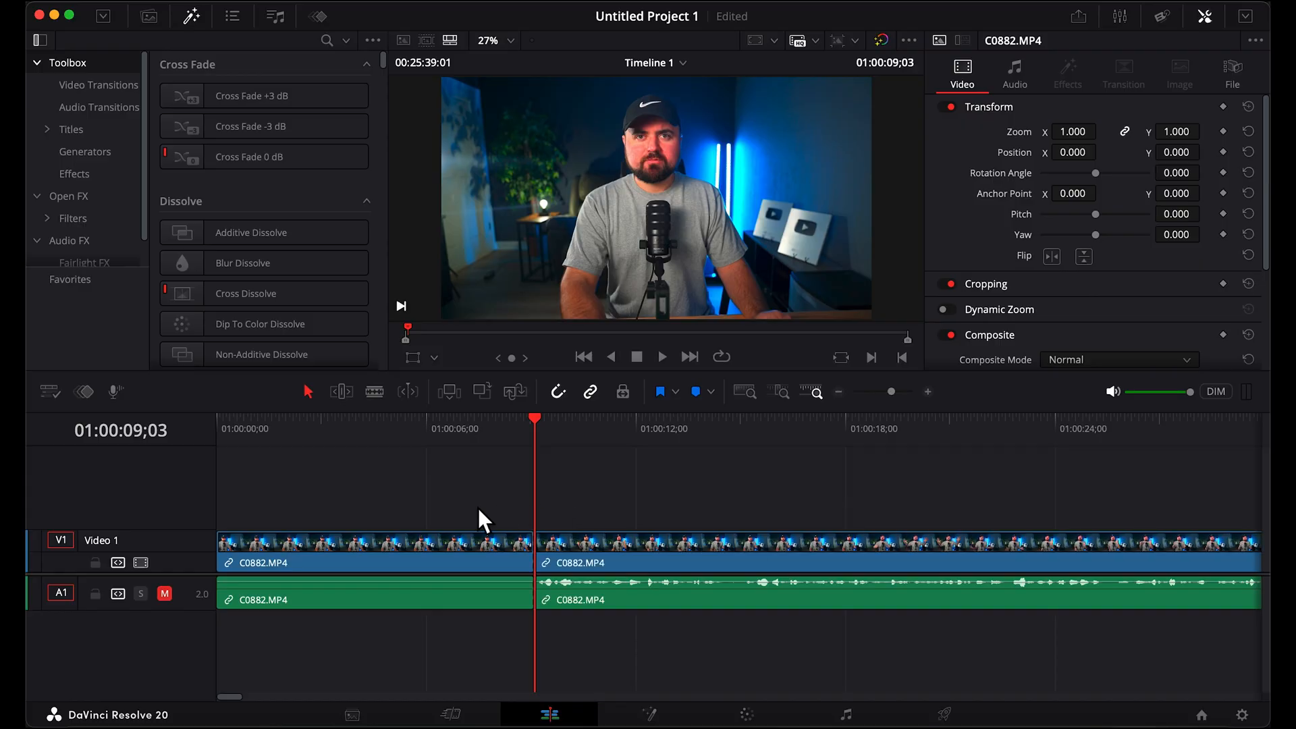
click(375, 563)
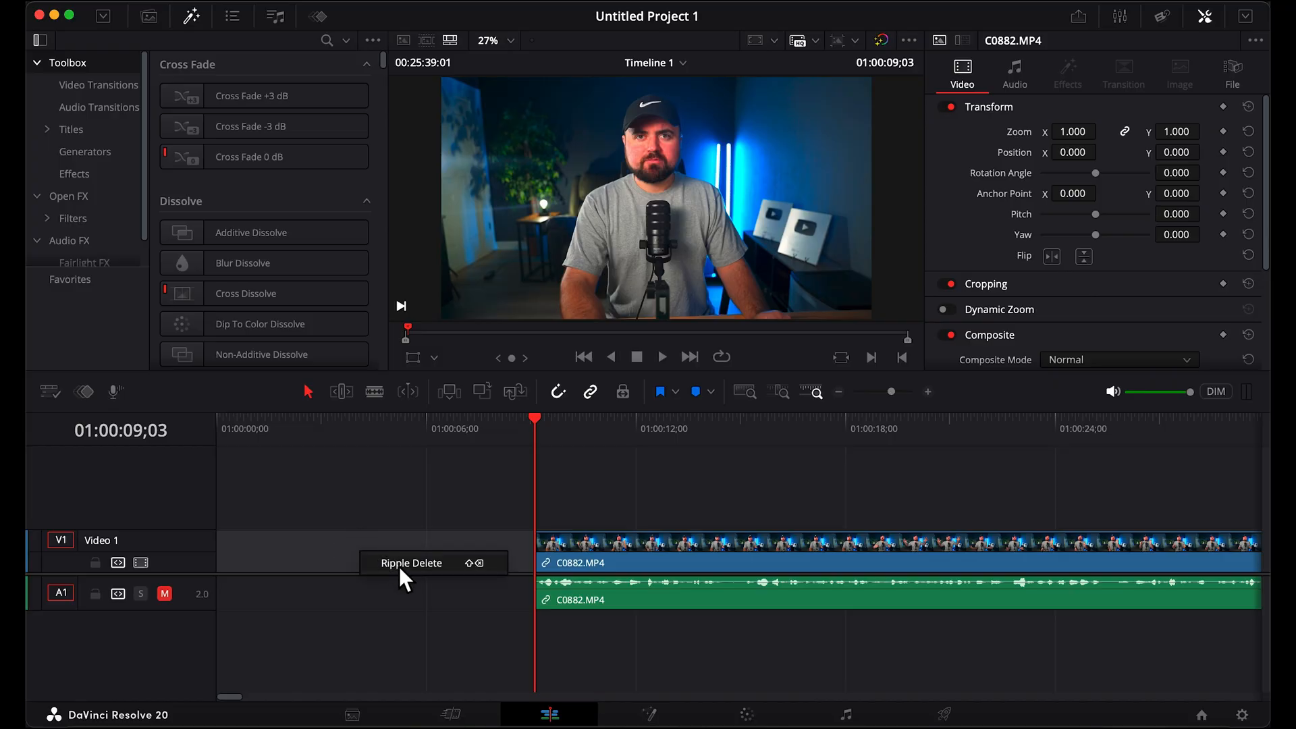
Ripple-delete the empty gap so the remaining clip starts at zero
click(411, 563)
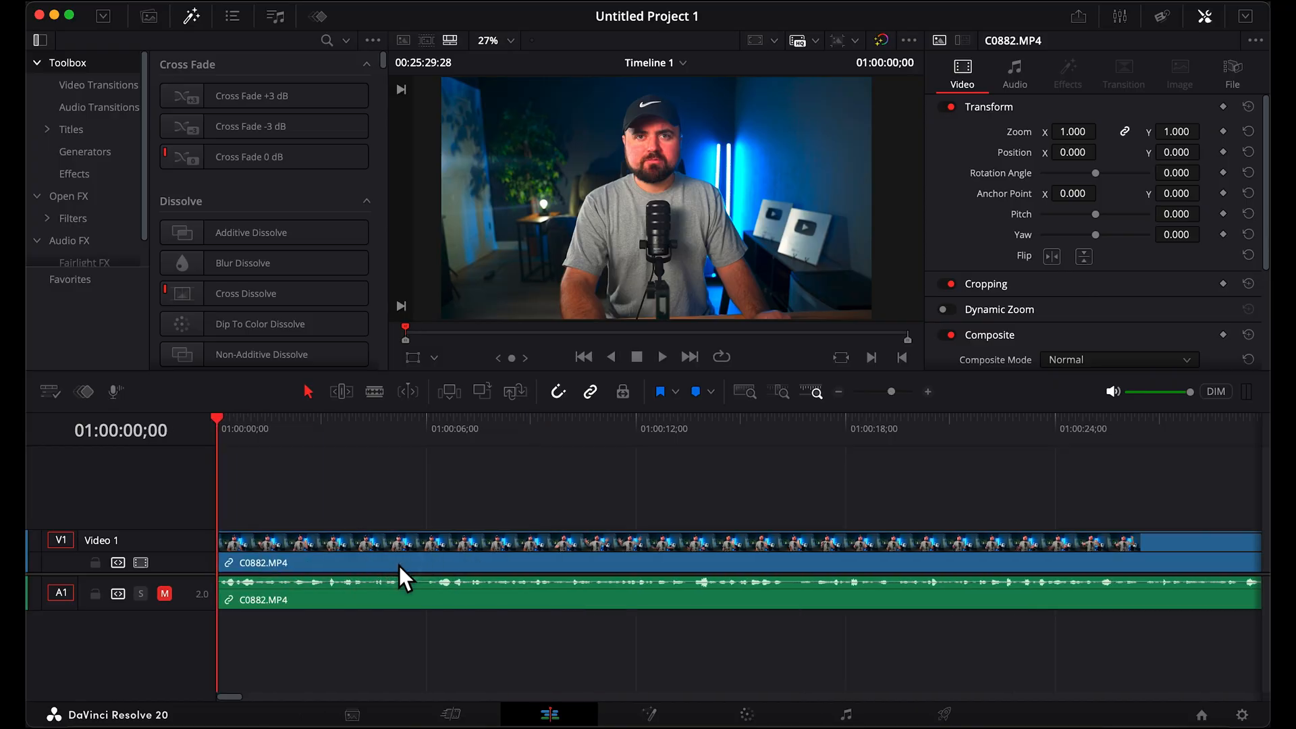